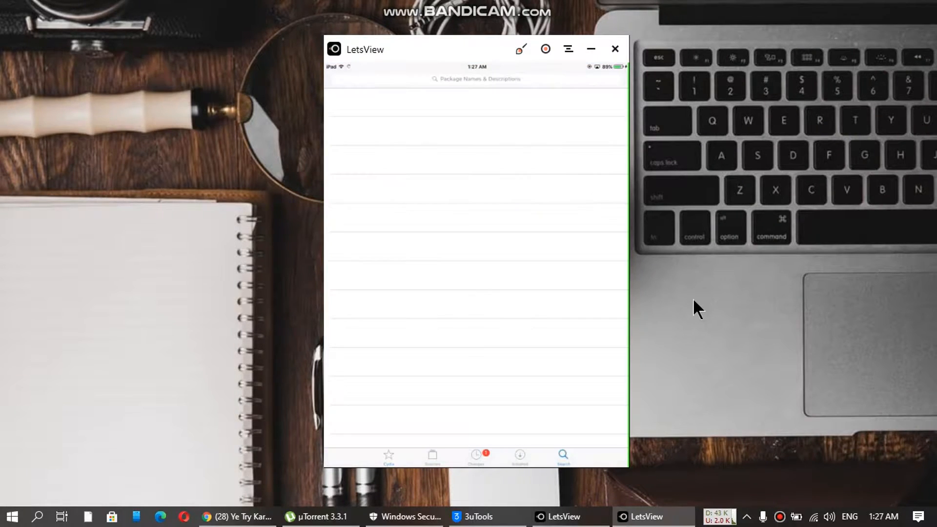
# - Search Cydia for Filza and install the Filza File Manager package
pyautogui.click(477, 78)
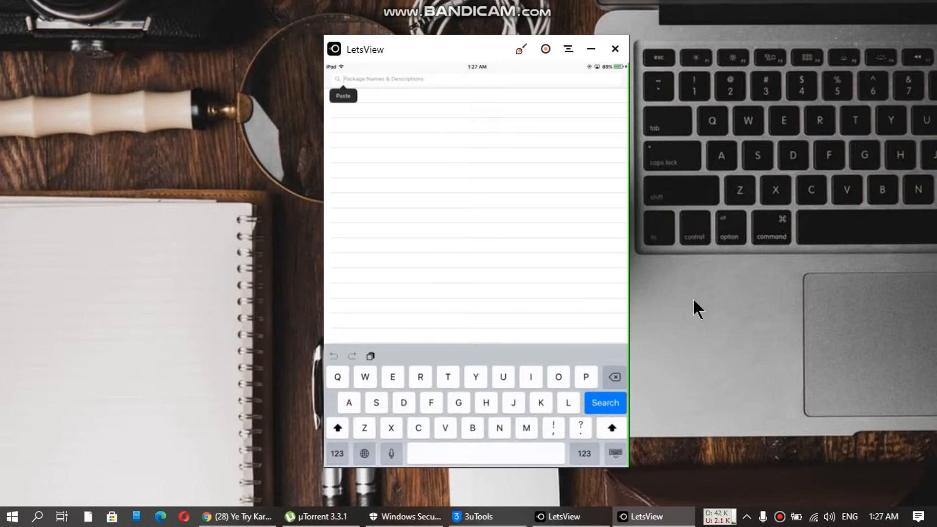
pyautogui.write('Filza')
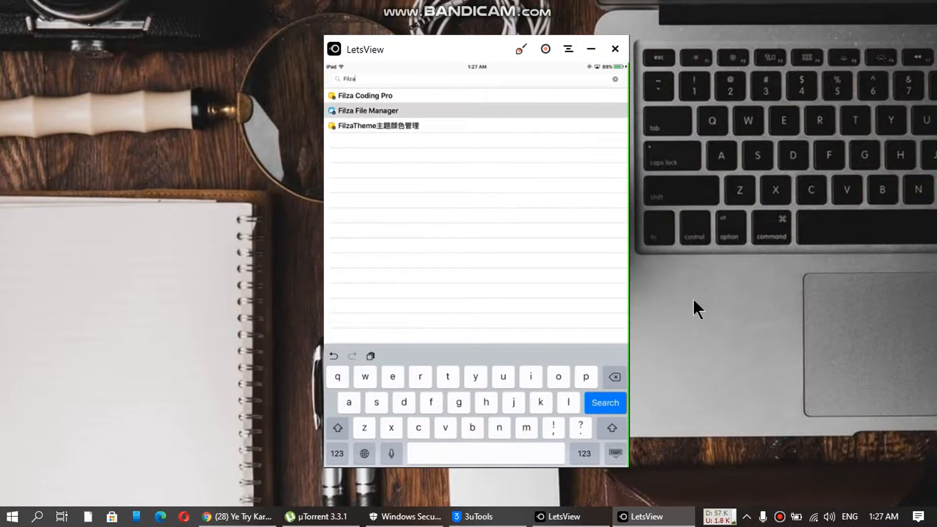
pyautogui.click(368, 111)
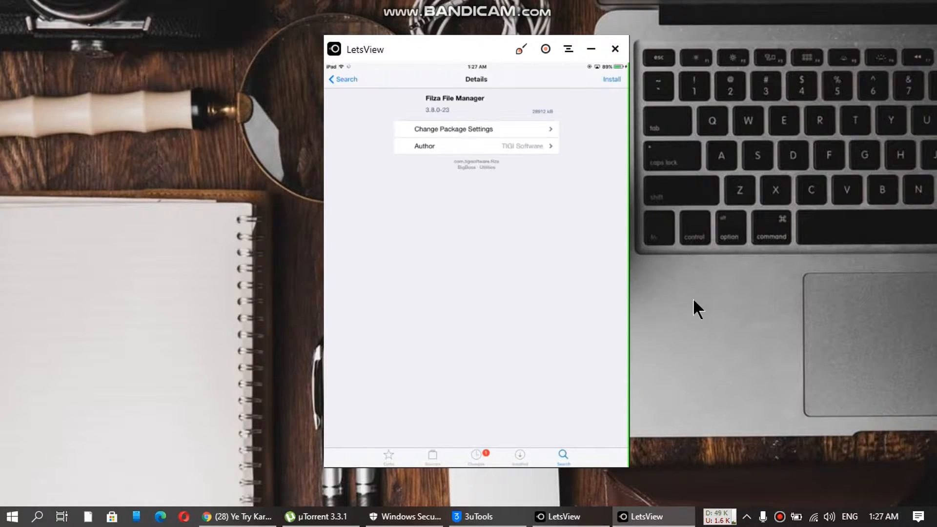
pyautogui.click(611, 79)
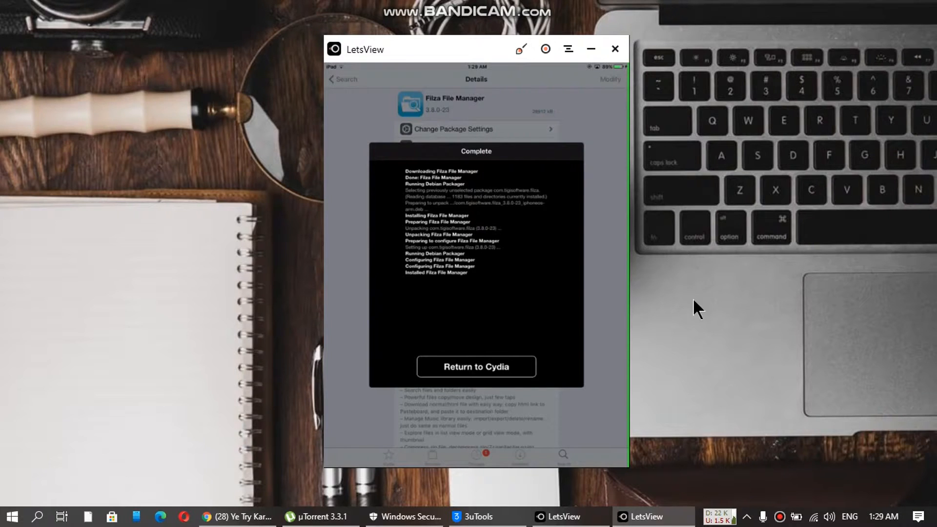
# - Launch Filza and set up a Root-scope file search with 'coreservices' entered
pyautogui.click(476, 367)
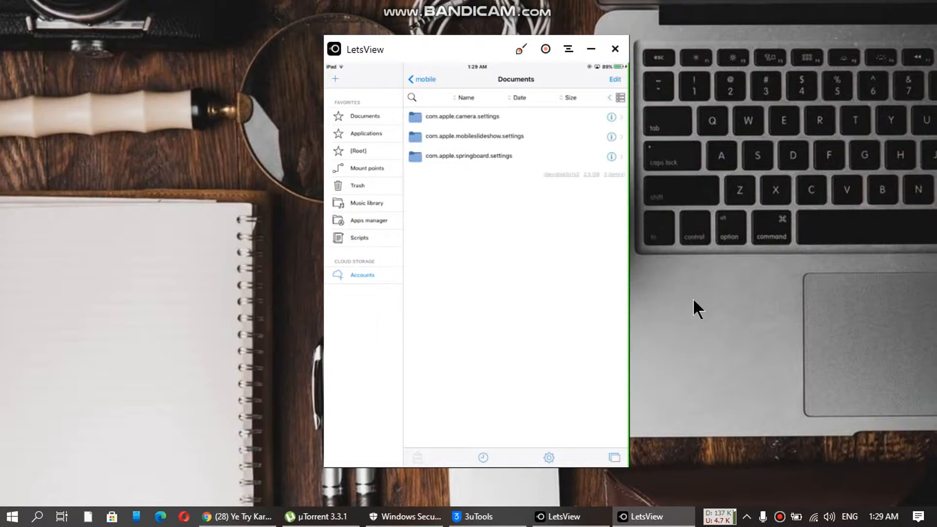
pyautogui.click(411, 97)
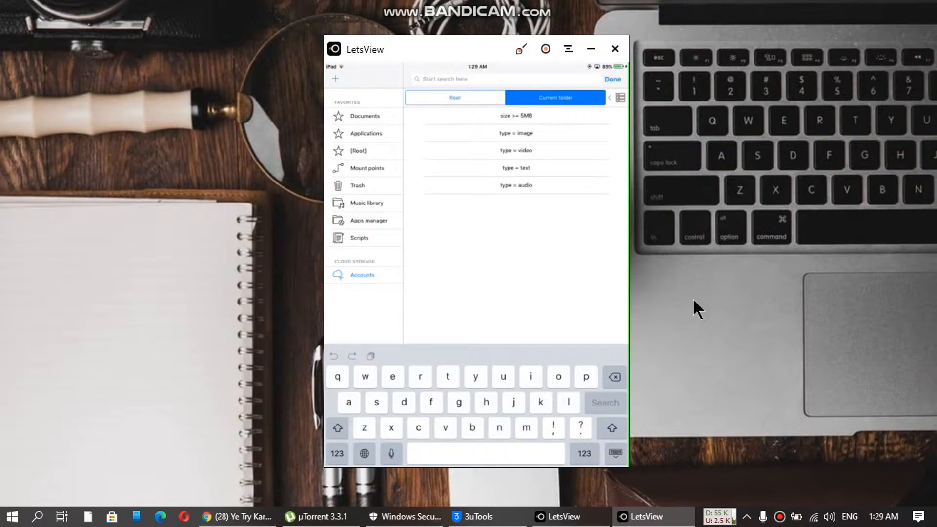
pyautogui.click(454, 97)
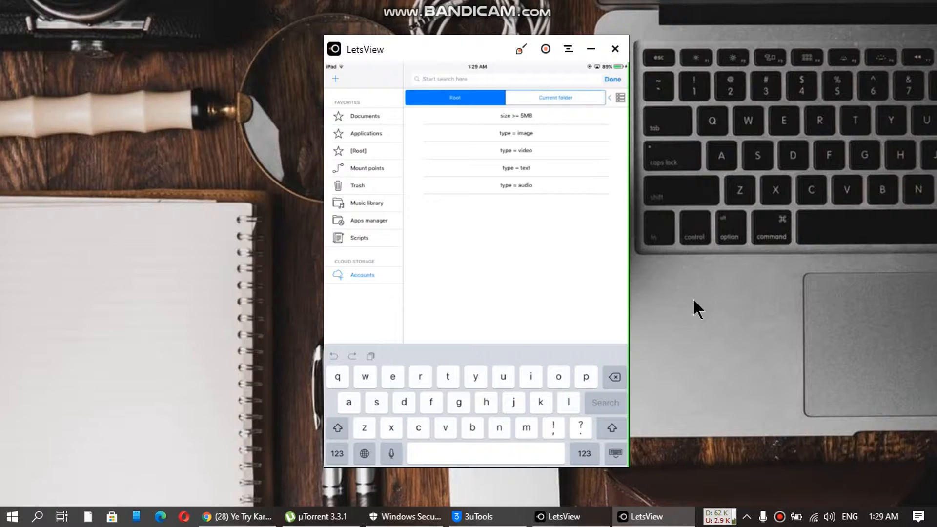
pyautogui.write('d')
pyautogui.write('coreservices')
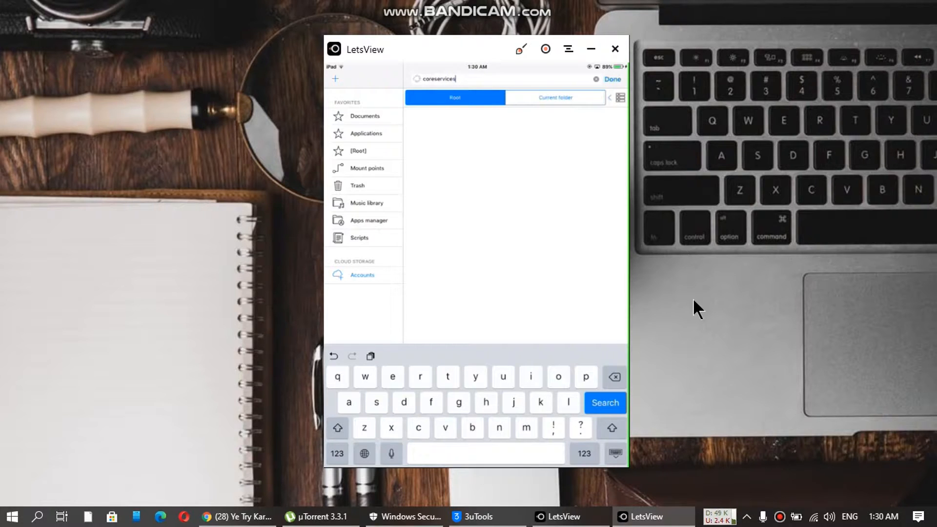
# - Run the coreservices search, enter the CoreServices folder and scroll to SystemVersion.plist
pyautogui.click(604, 403)
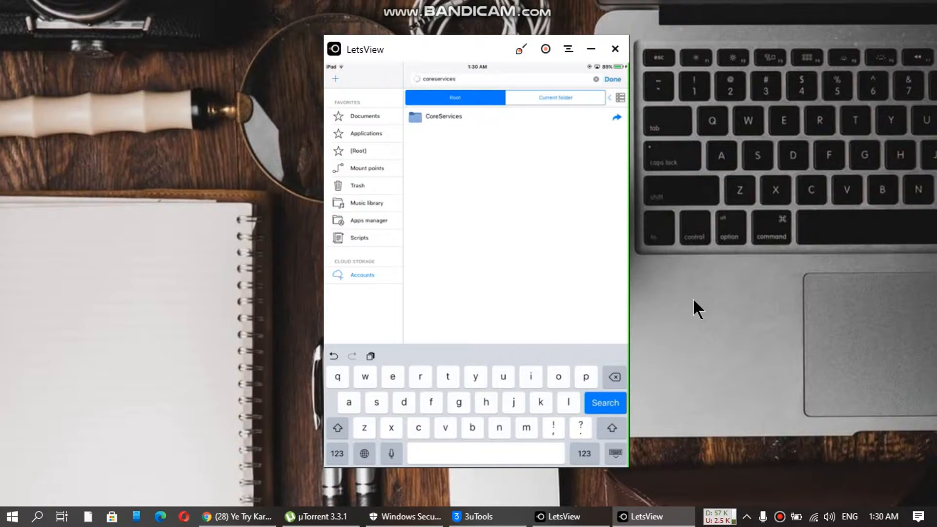
pyautogui.click(443, 116)
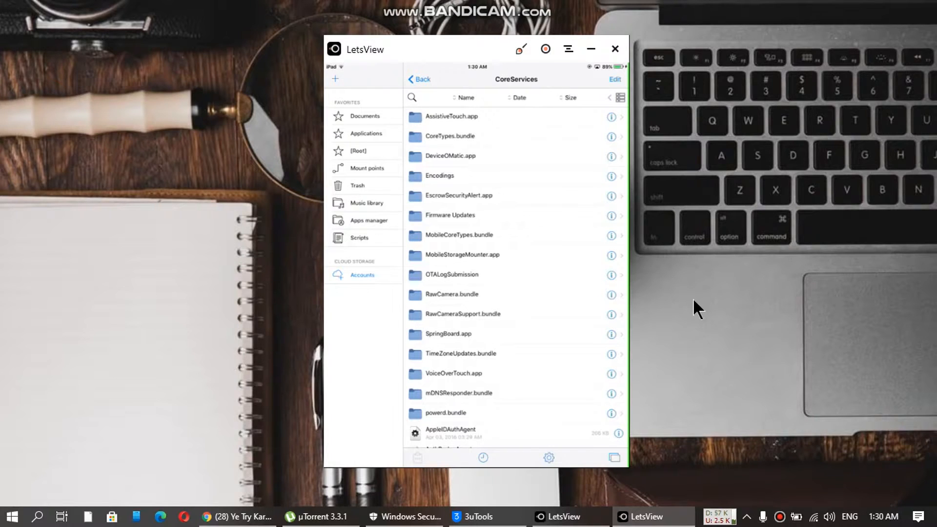
pyautogui.scroll(-3)
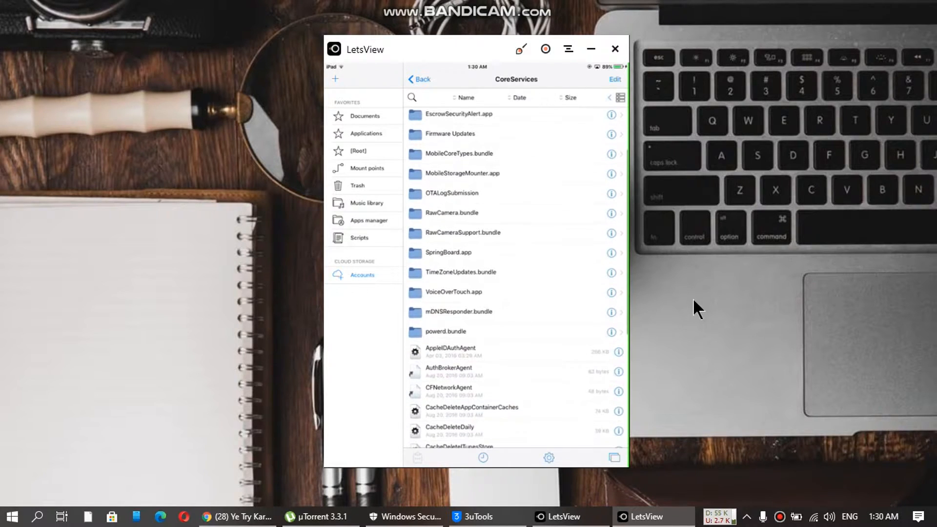
pyautogui.scroll(-3)
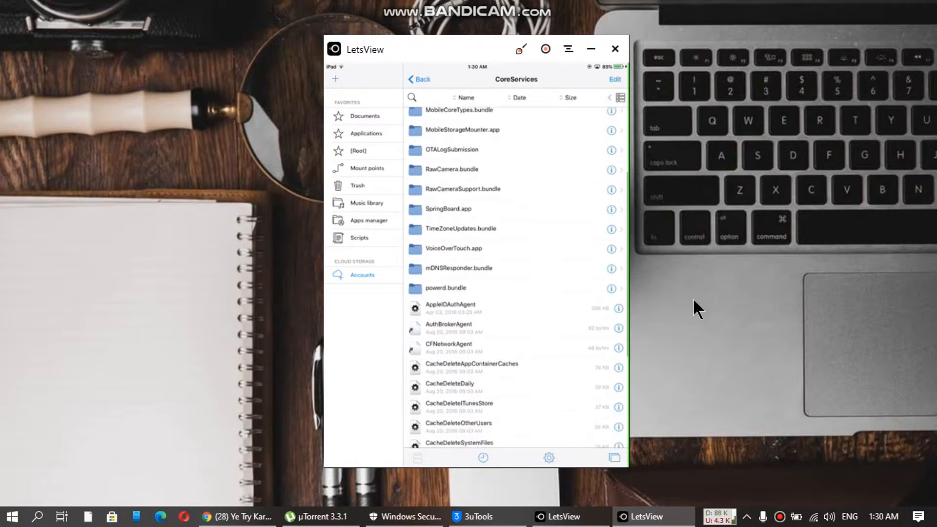
pyautogui.scroll(-3)
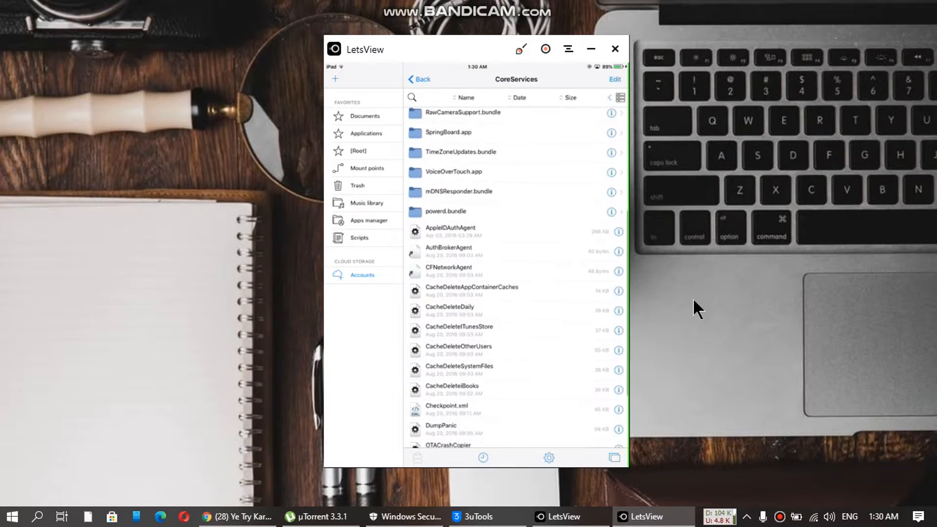
pyautogui.scroll(-3)
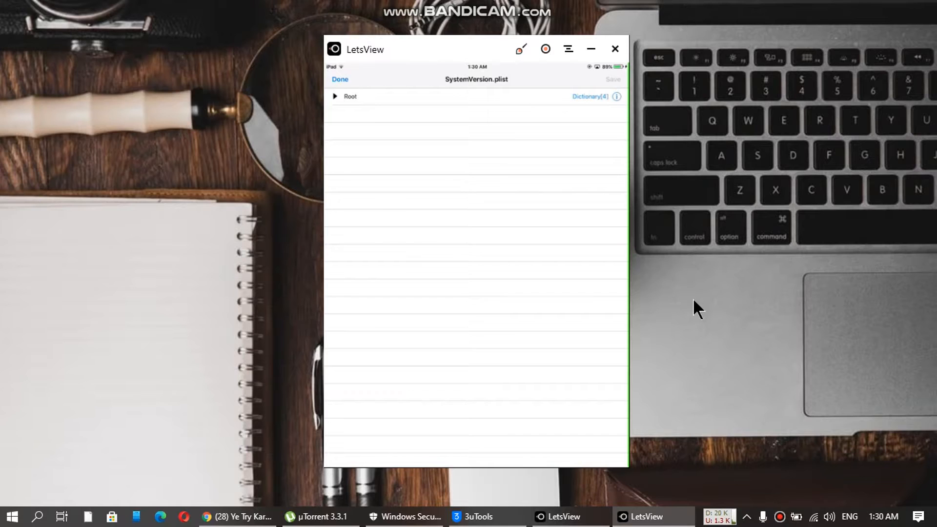
# - Expand SystemVersion.plist's Root dictionary and edit ProductVersion from 9.3.5 to 6.0
pyautogui.click(334, 97)
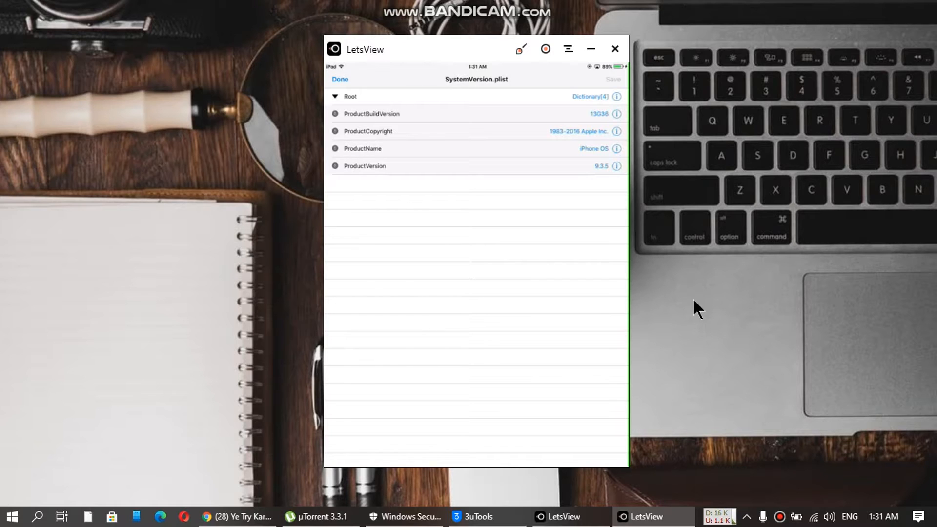
pyautogui.click(365, 166)
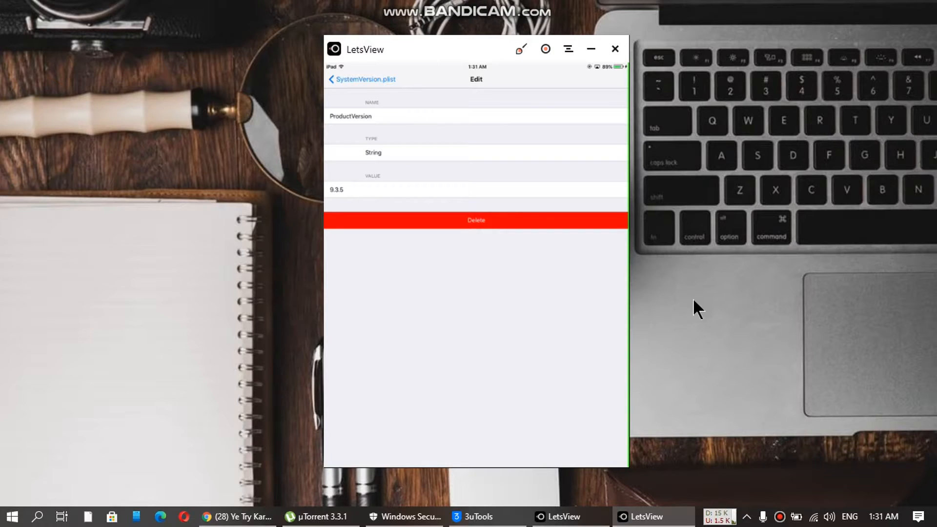
pyautogui.click(476, 190)
pyautogui.write('6')
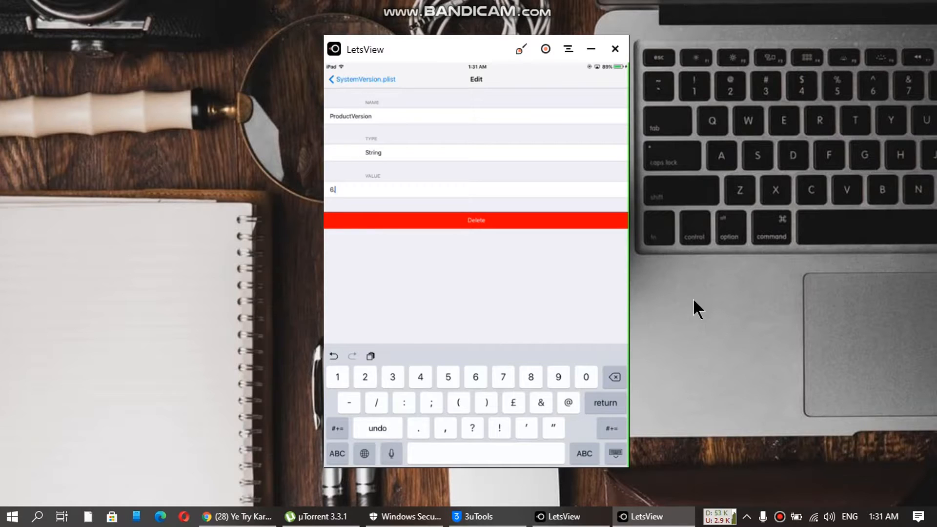
pyautogui.write('.0')
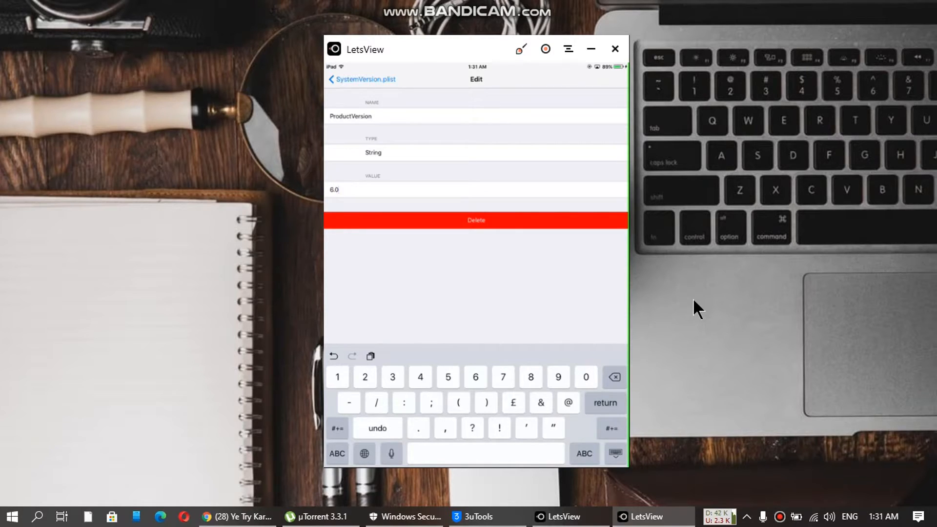
# - Edit ProductBuildVersion to 10A406 and return to the plist entries showing ProductVersion 6.0
pyautogui.click(361, 79)
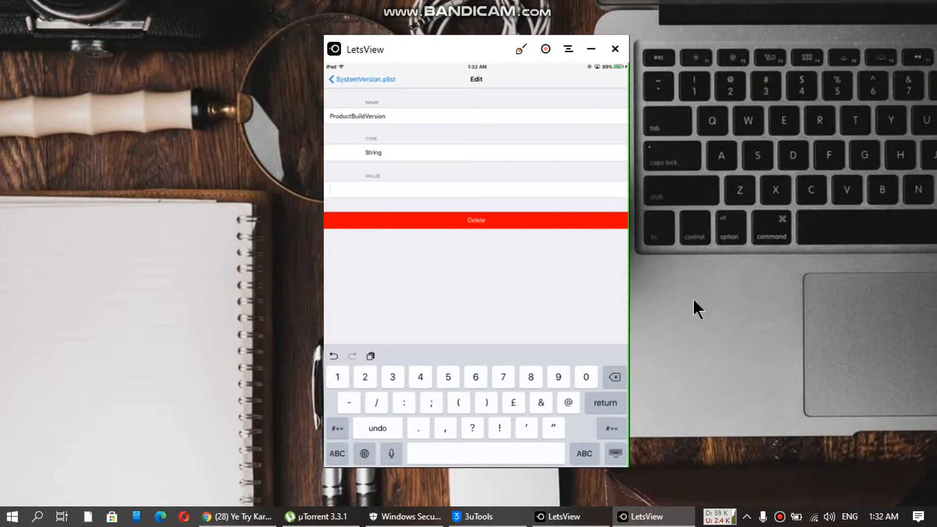
pyautogui.write('10A')
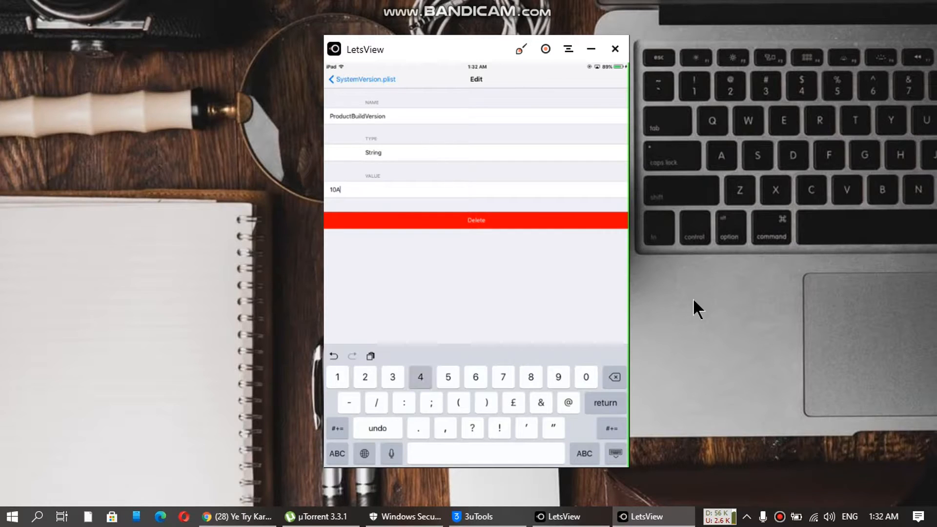
pyautogui.click(420, 377)
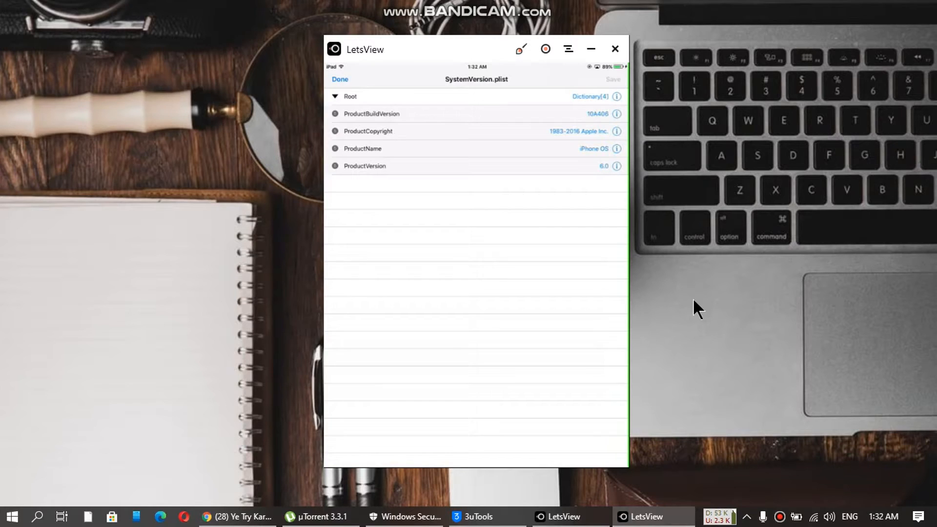
pyautogui.click(340, 79)
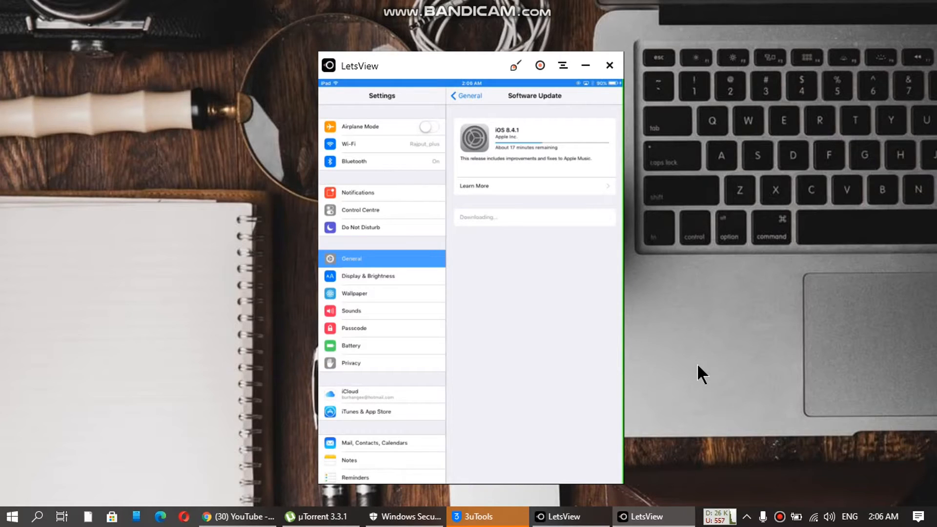
pyautogui.moveTo(726, 291)
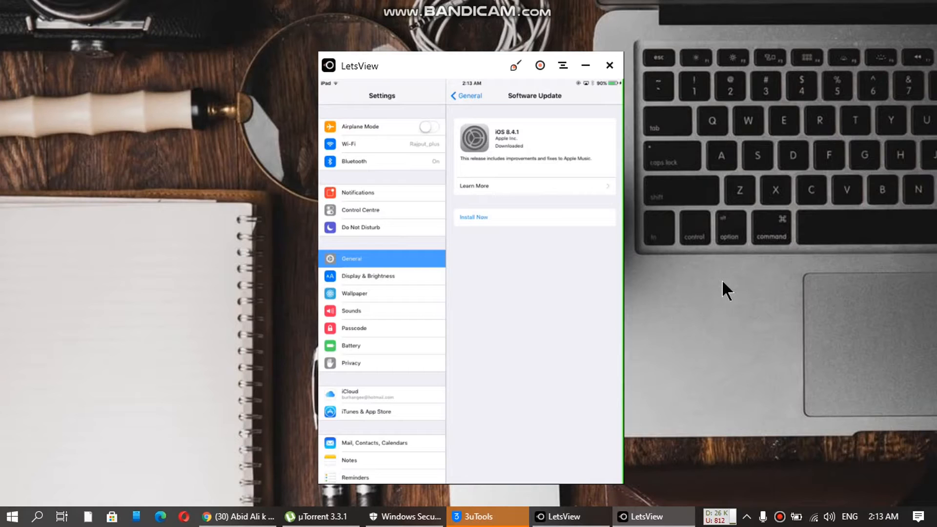
# - Start Install Now for the downloaded iOS 8.4.1 update and let the iPad reboot
pyautogui.click(472, 216)
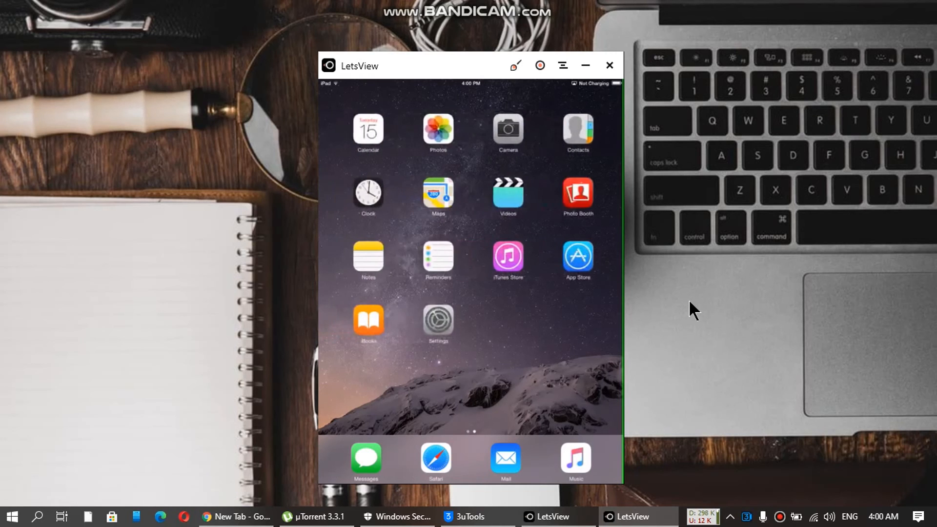
# - Check Settings > General > About shows version 8.4.1 (12H321), then return to General
pyautogui.click(437, 320)
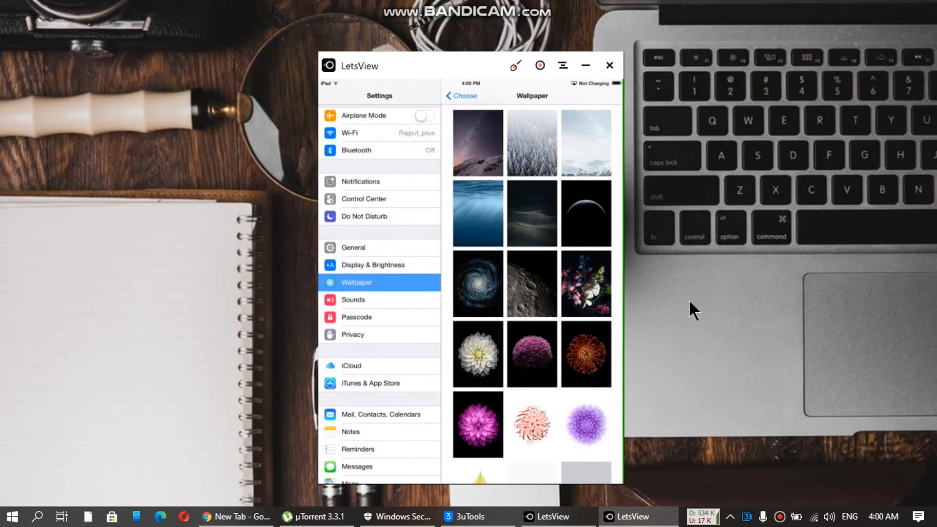
pyautogui.click(352, 247)
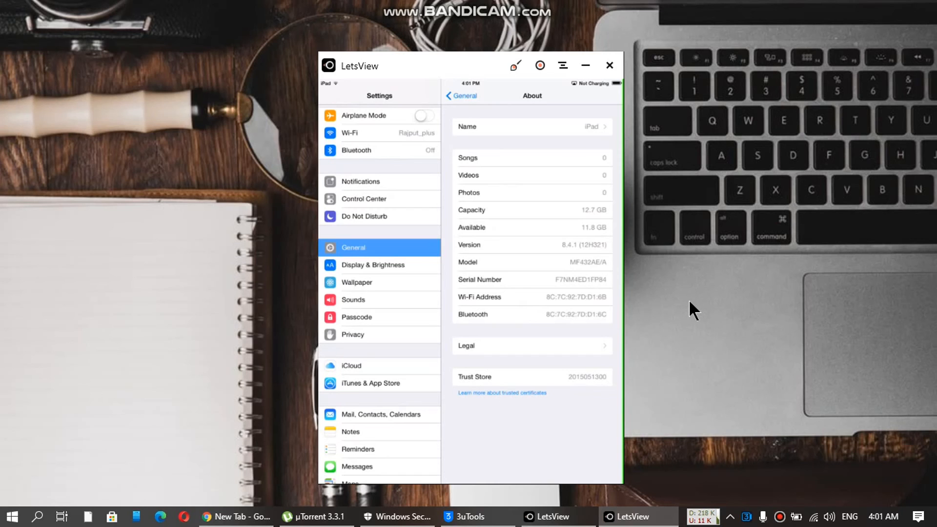
pyautogui.click(462, 96)
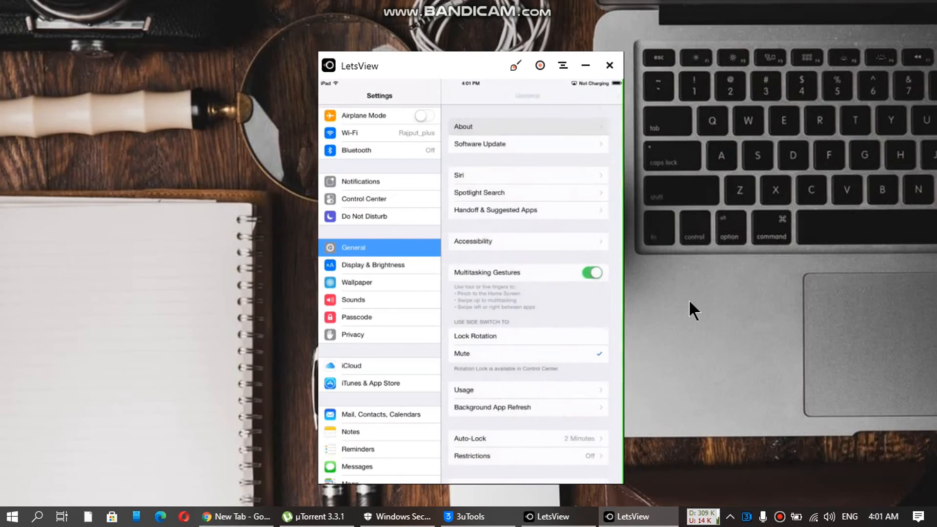
pyautogui.scroll(-3)
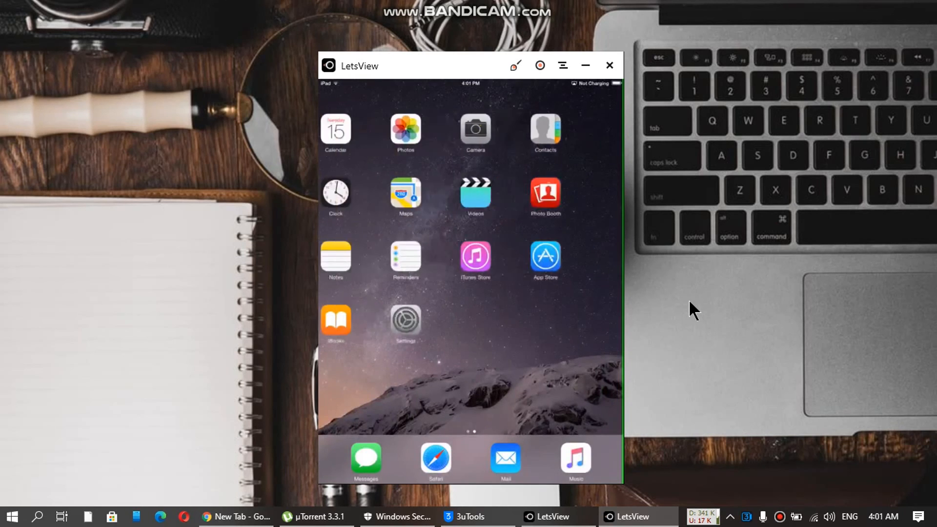
# - Reopen Settings from the iPad home screen to show the General list
pyautogui.click(406, 323)
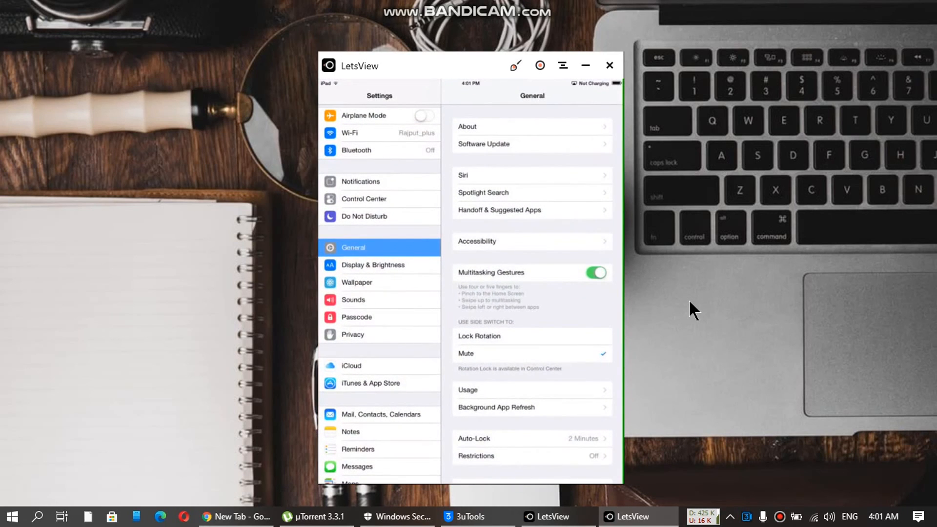